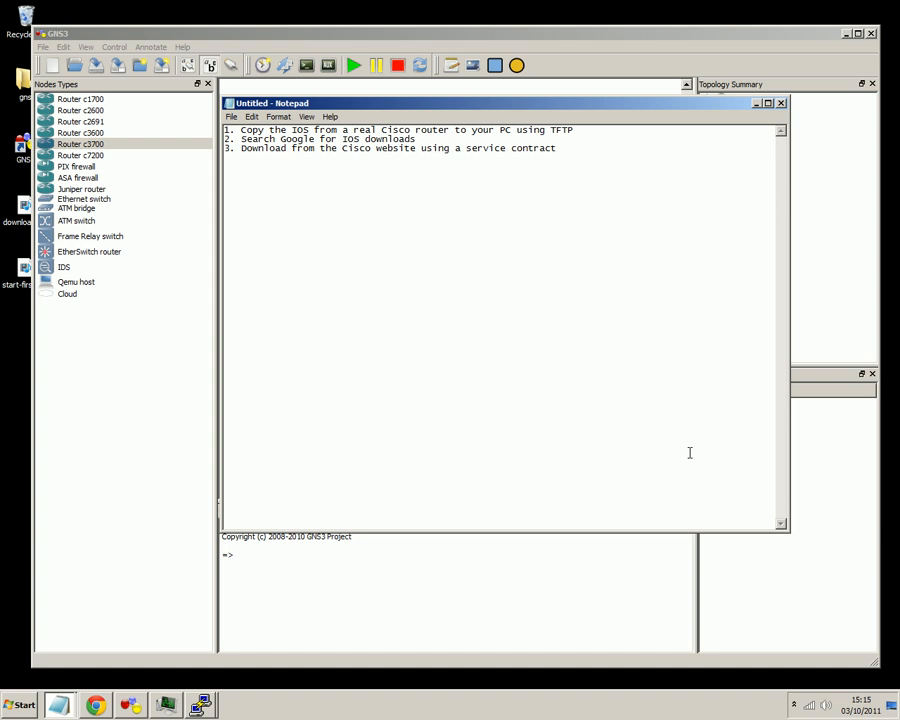
pyautogui.click(556, 148)
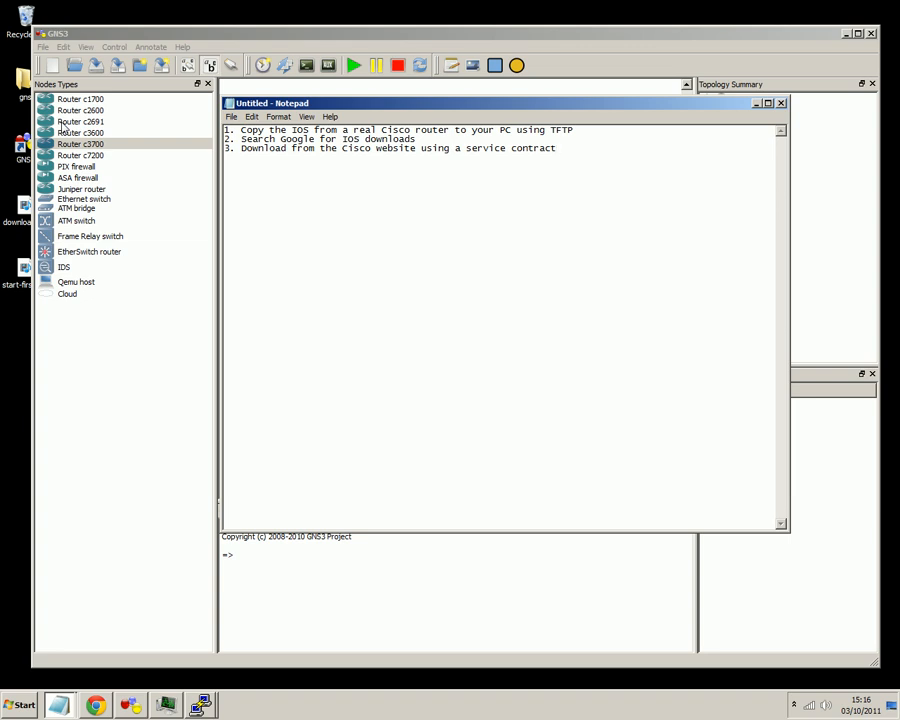
pyautogui.click(556, 148)
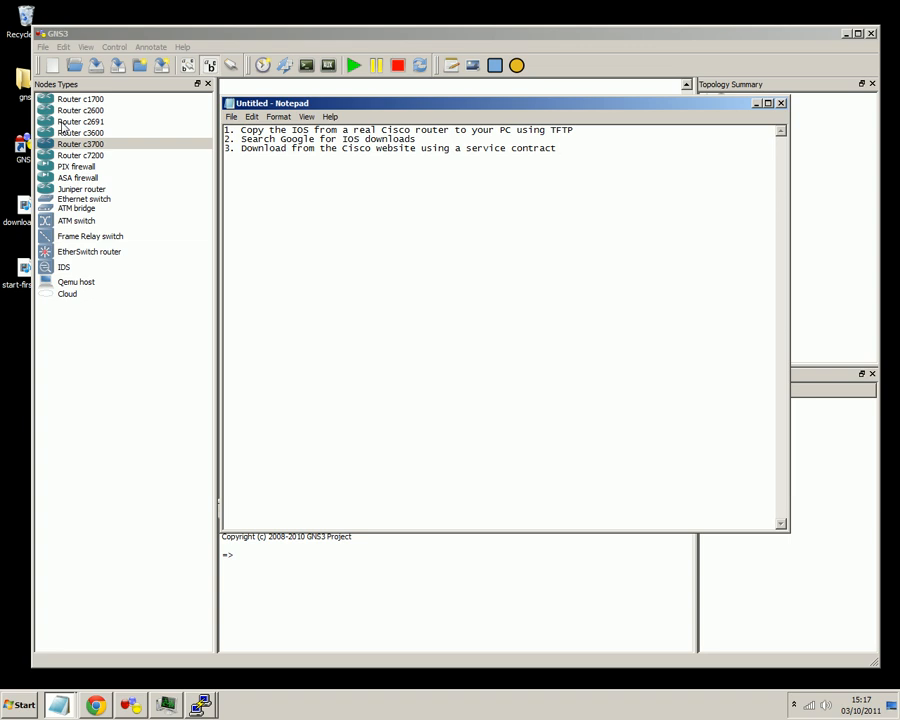
pyautogui.moveTo(64, 122)
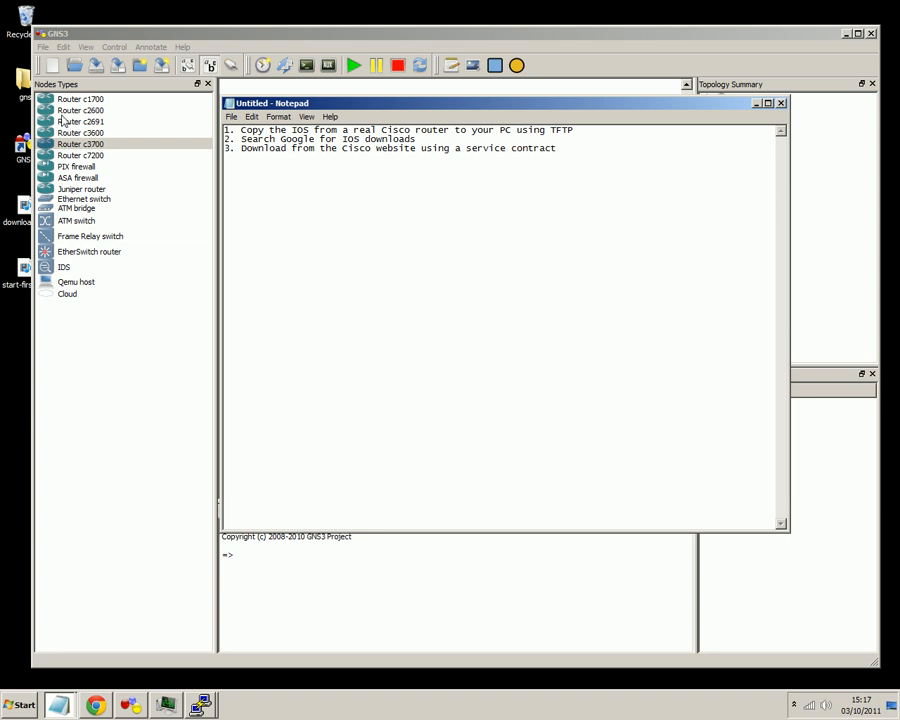